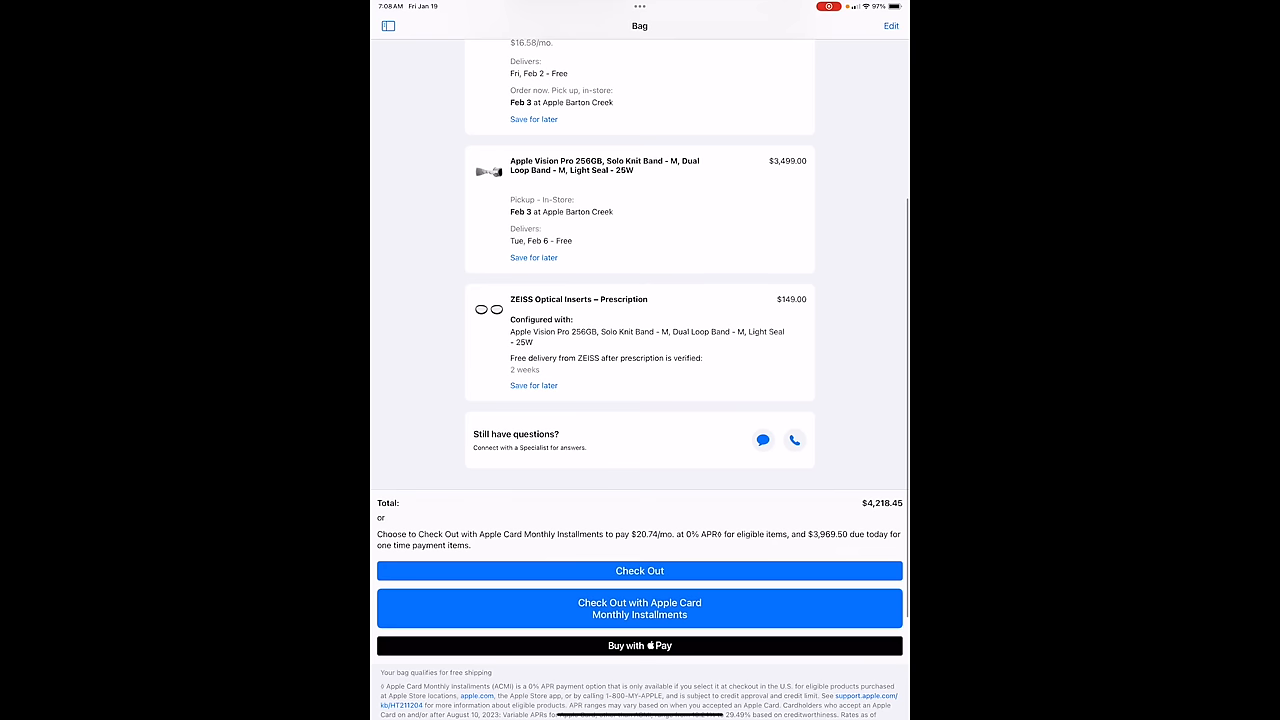
Step: Check out the $4,216.45 bag with Apple Pay and confirm, reaching Face ID verification
click(640, 570)
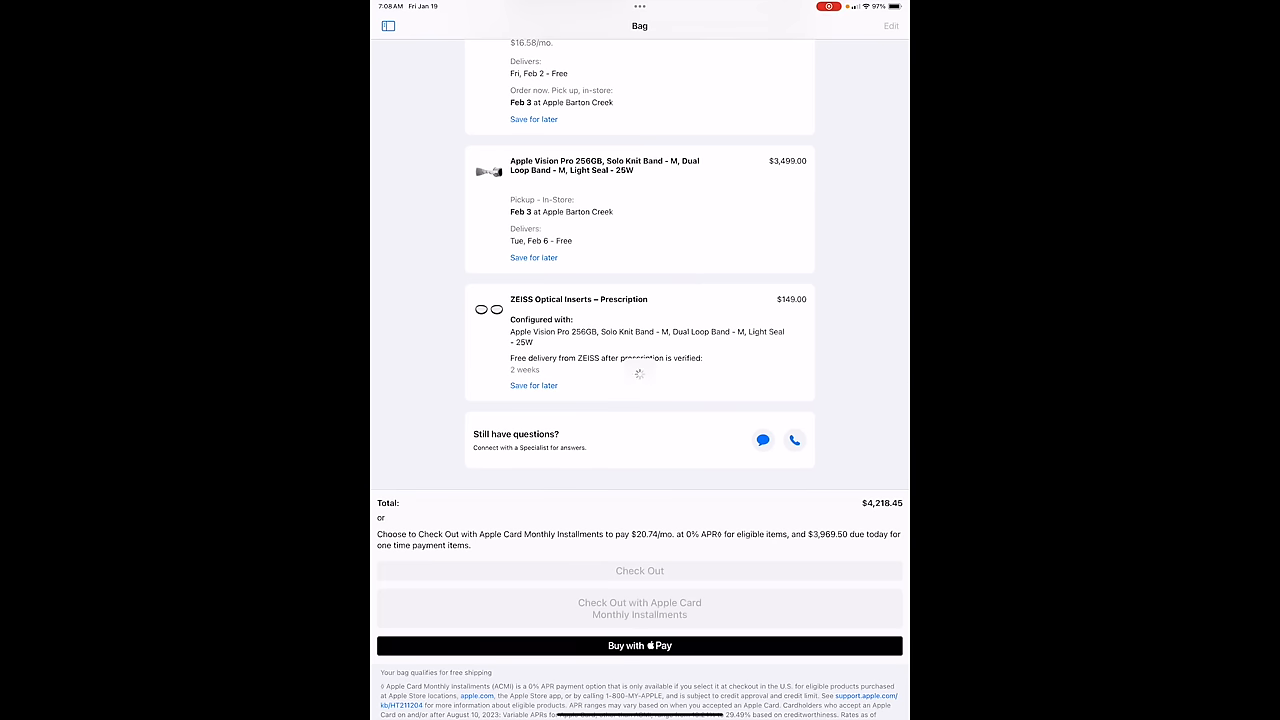
click(640, 644)
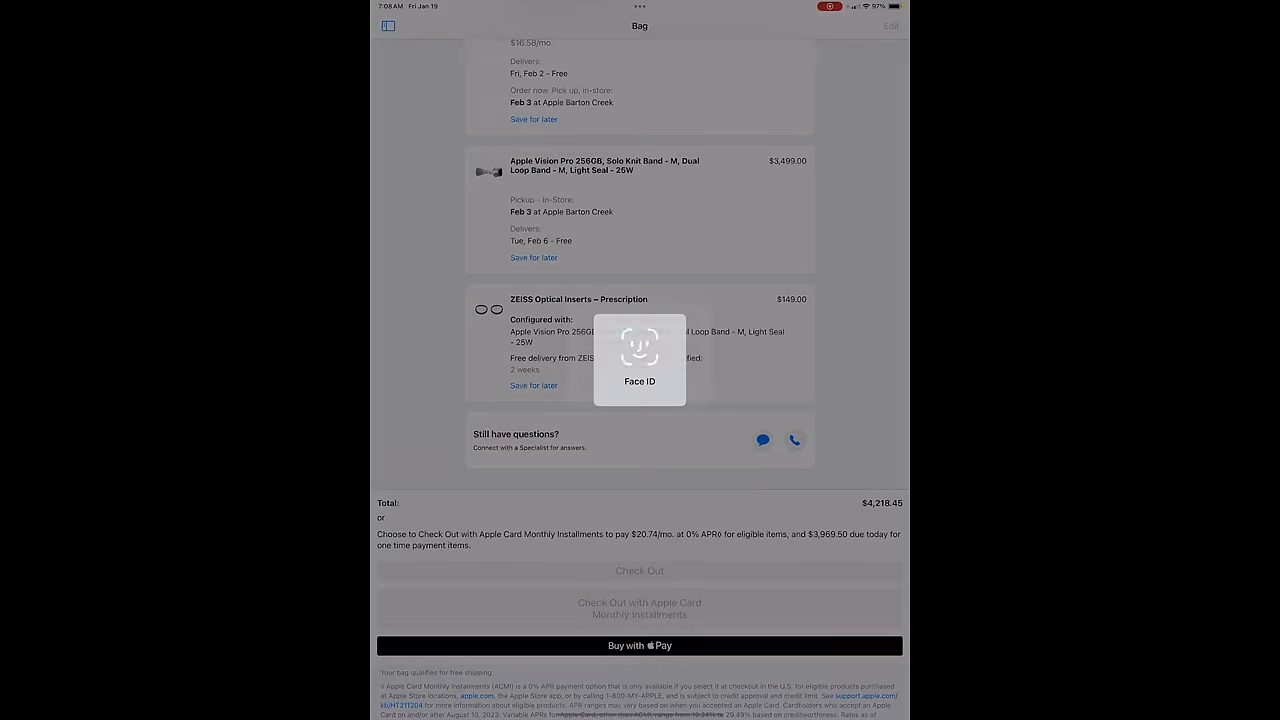